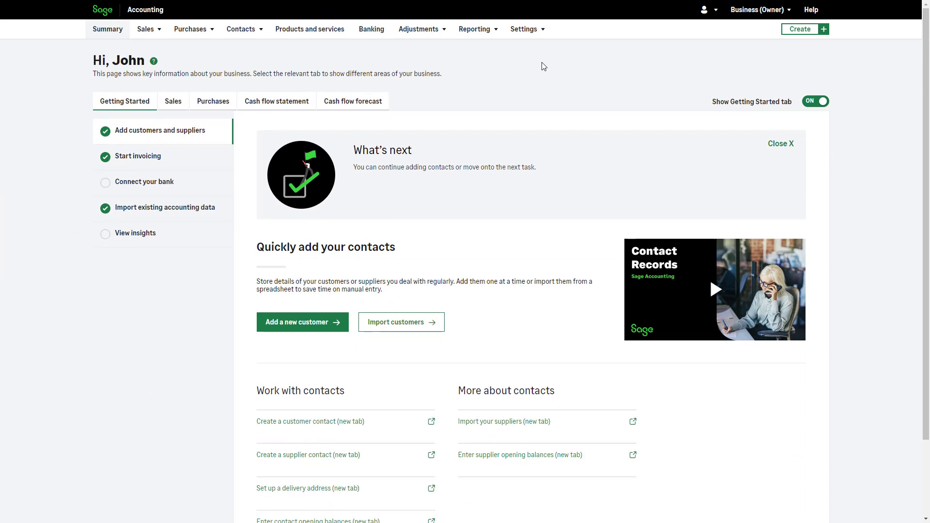
- Go to the Apps and connections page from the Settings menu
click(524, 28)
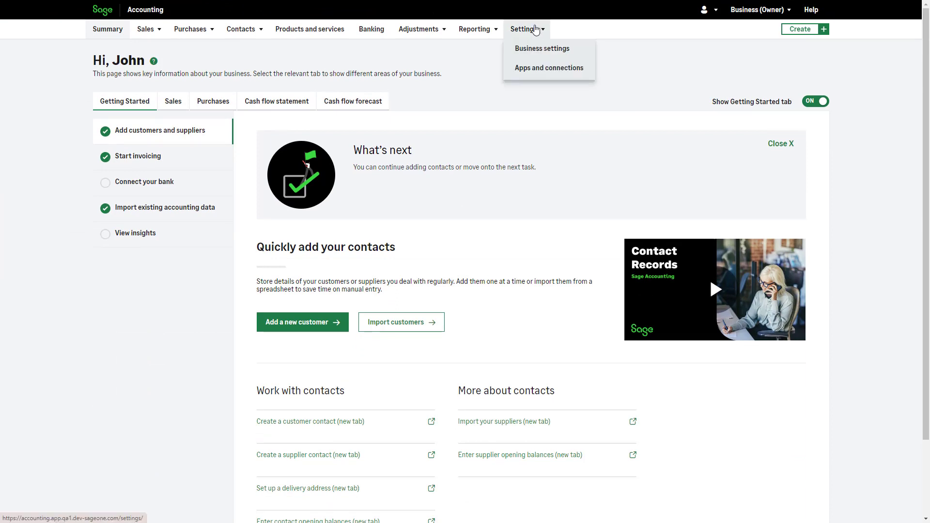
mouse_move(548, 68)
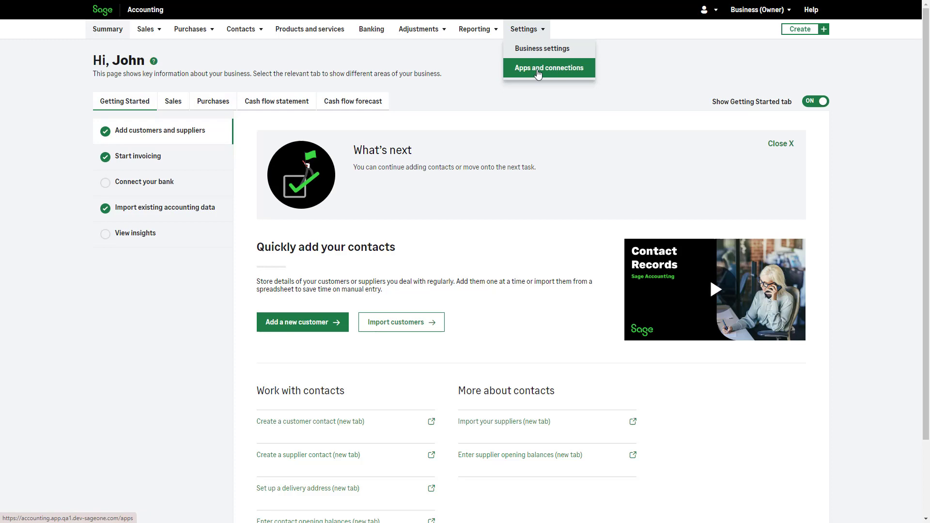
click(547, 68)
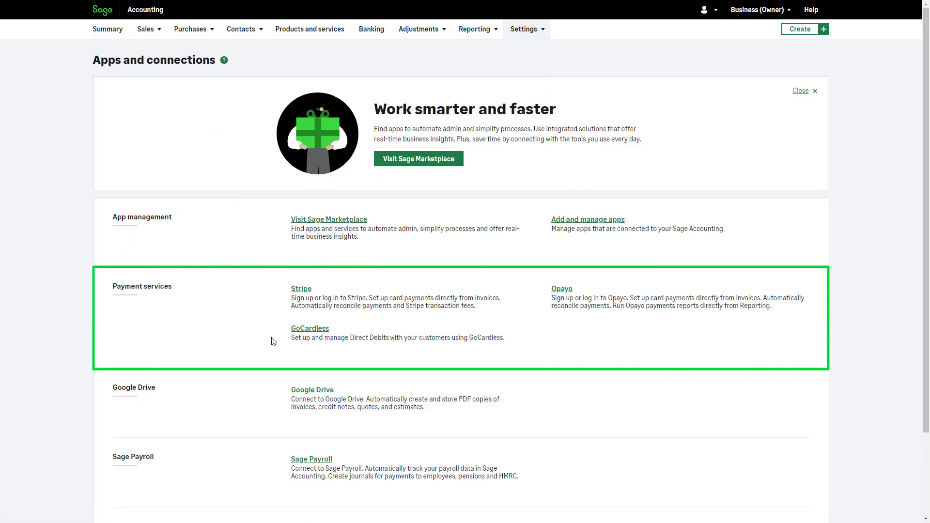
- Open the GoCardless Direct Debits setup page under Payment services
click(310, 328)
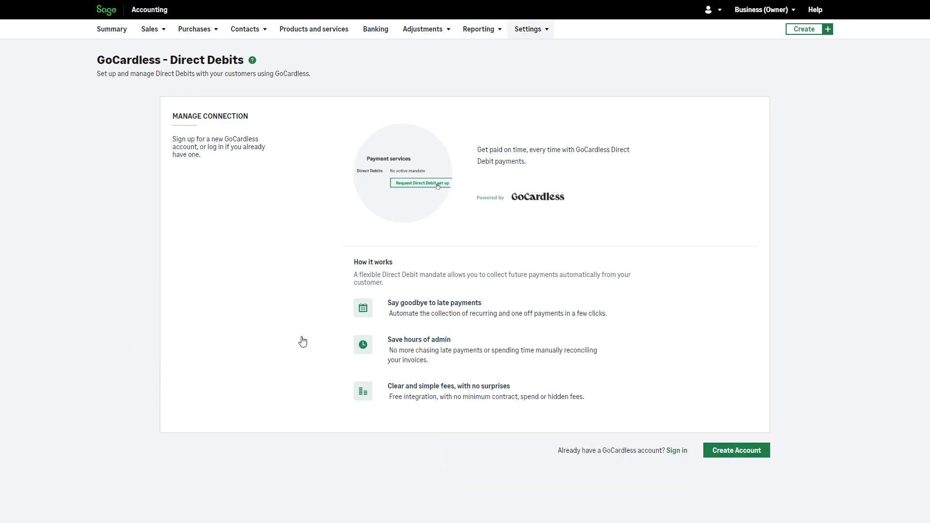
mouse_move(668, 468)
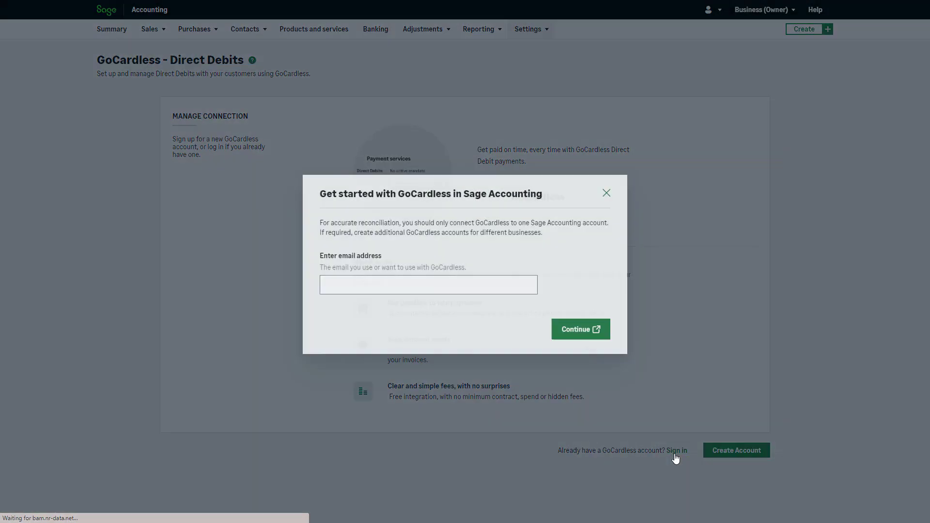
click(428, 284)
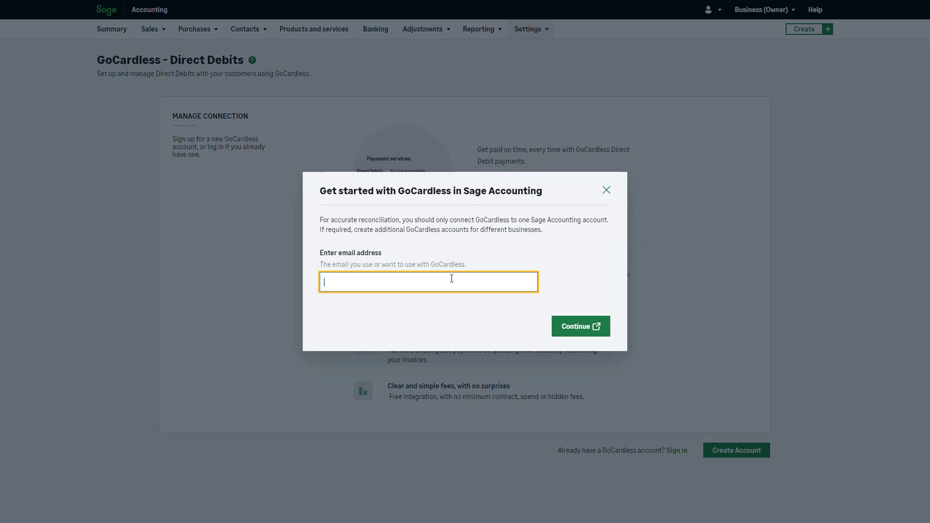
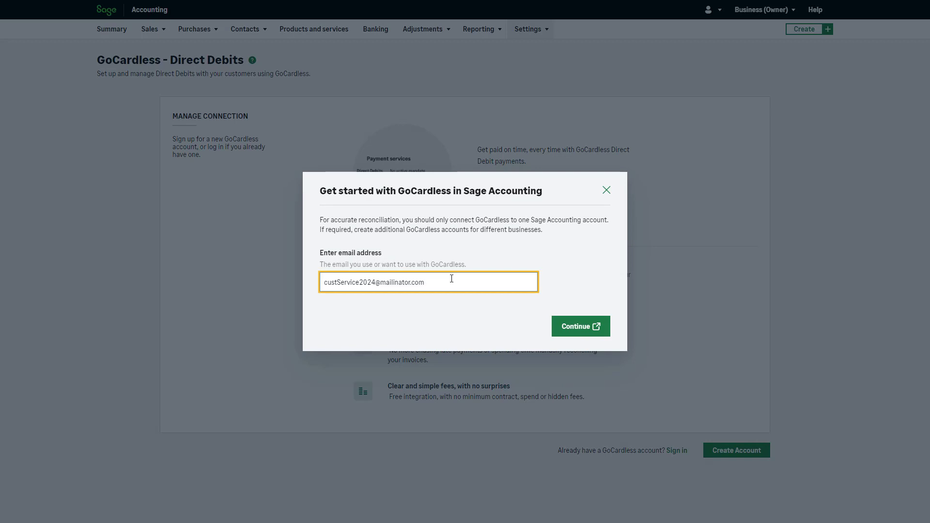
click(580, 327)
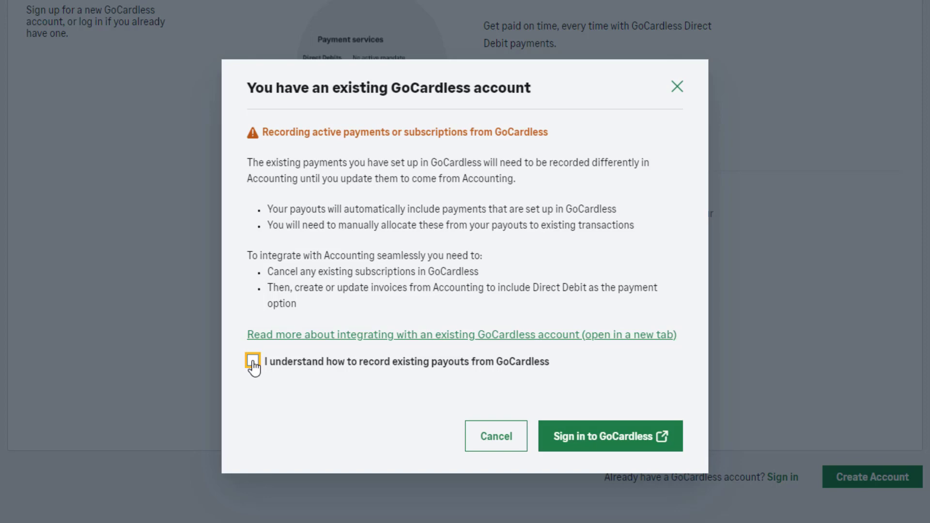
- Acknowledge how existing payouts are recorded and proceed to GoCardless sign-in
click(253, 362)
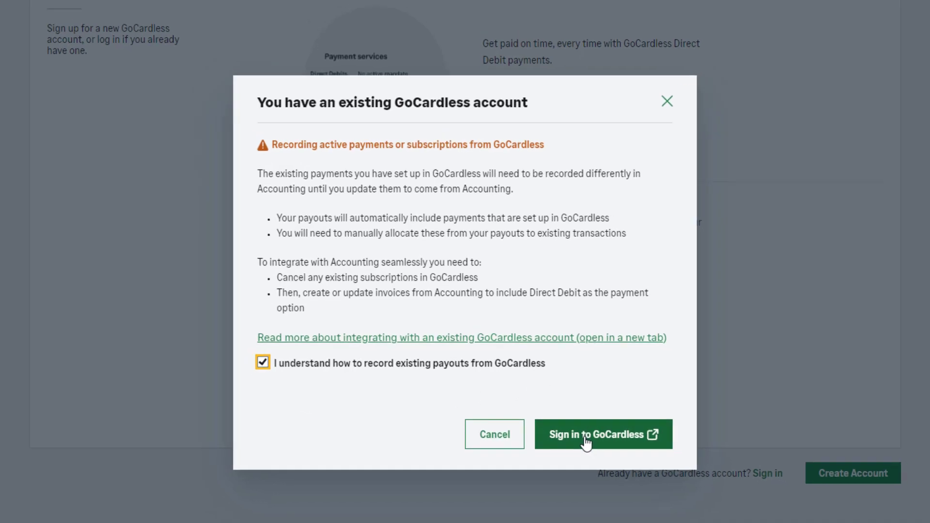
click(602, 434)
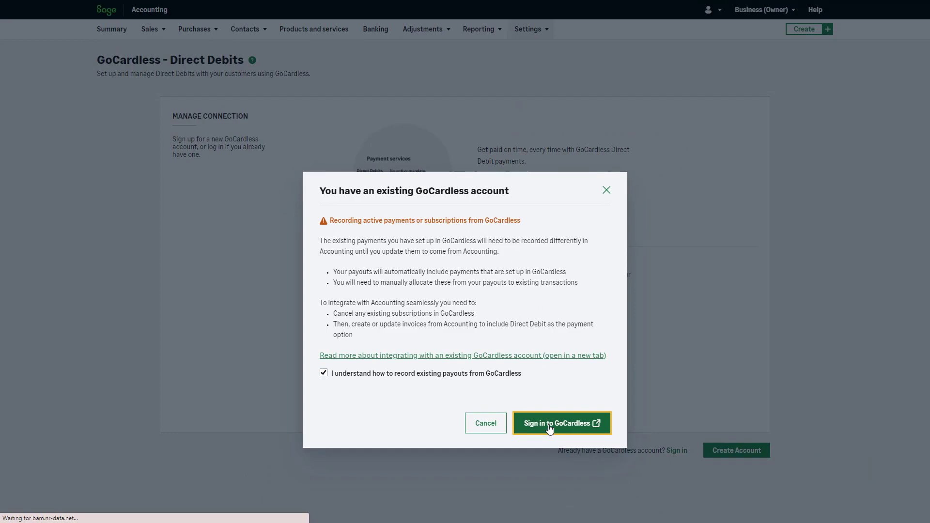
click(561, 424)
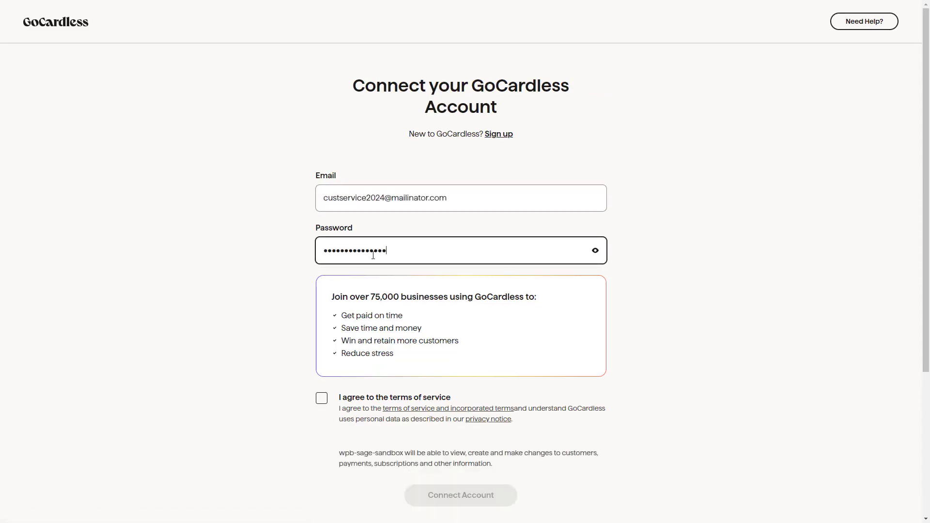
- Agree to the GoCardless terms of service and connect the account to Sage
click(320, 397)
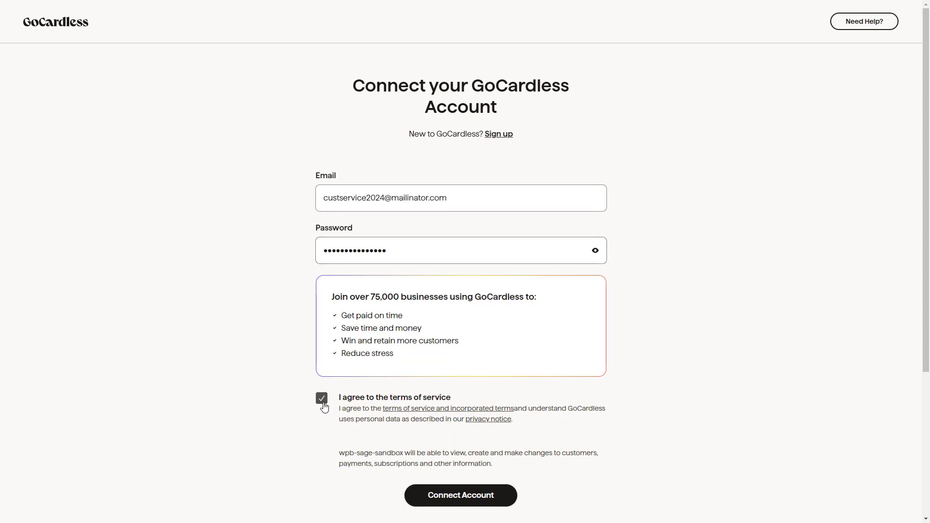
click(461, 495)
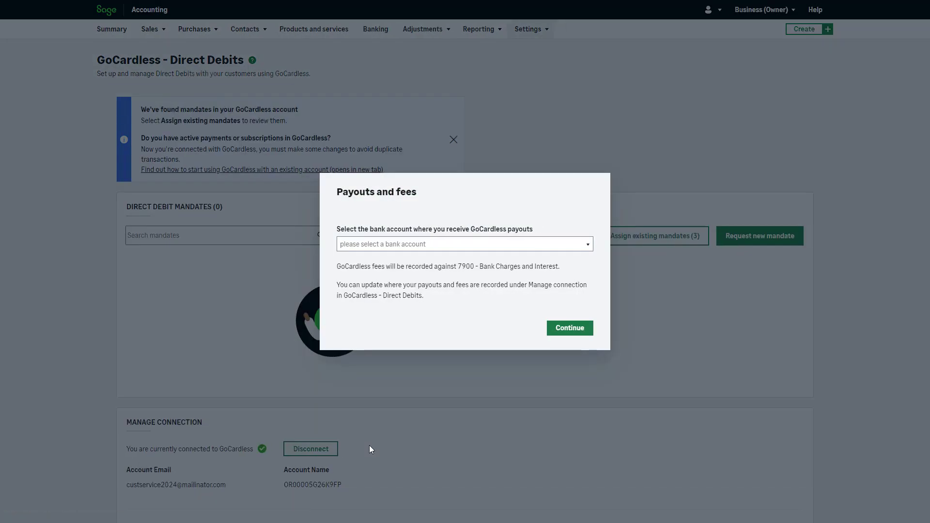
- Choose 1200 - Bank Account for GoCardless payouts and confirm it
click(465, 244)
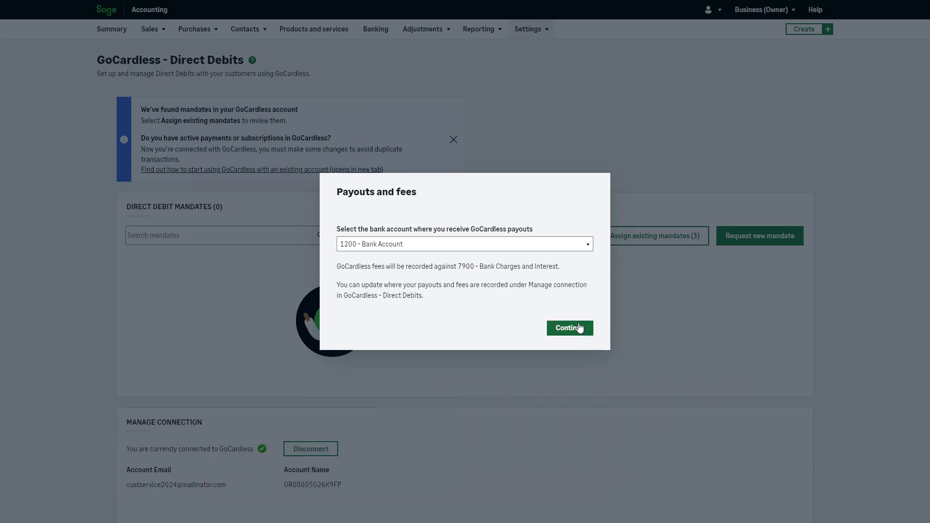
click(569, 328)
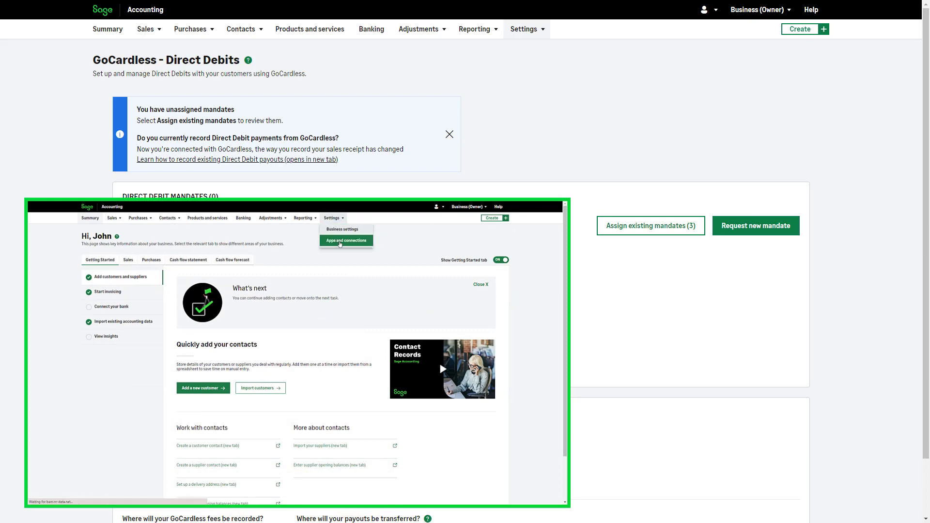
click(346, 240)
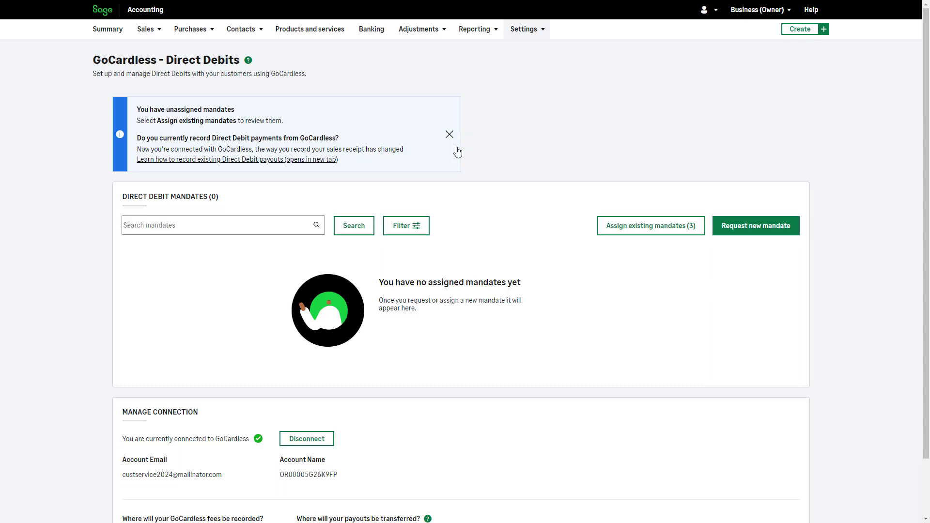
click(650, 226)
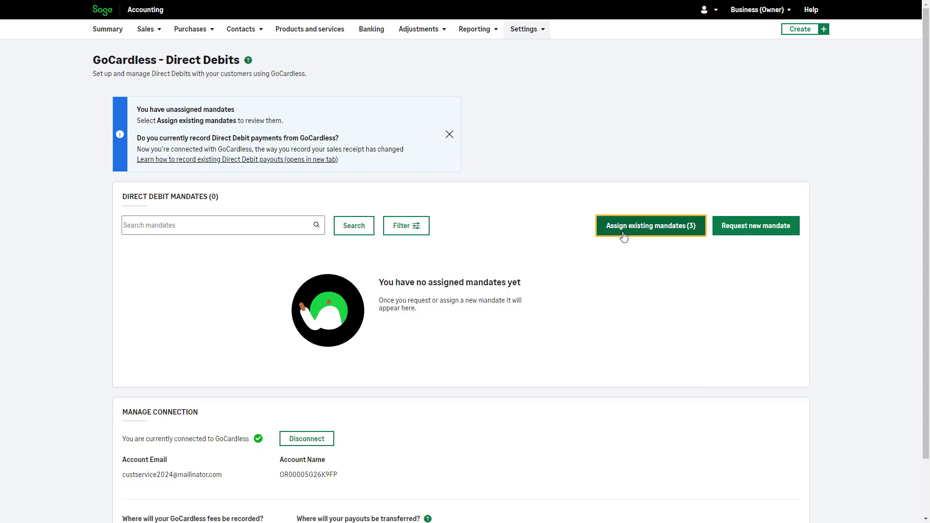
- Match the 3 unassigned existing mandates to Sage customers and continue to Review matches
click(651, 226)
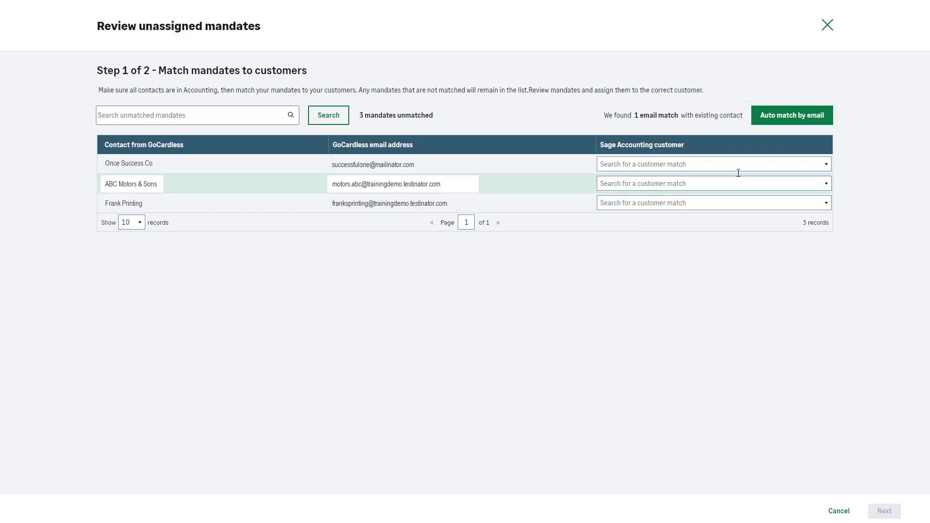
click(792, 116)
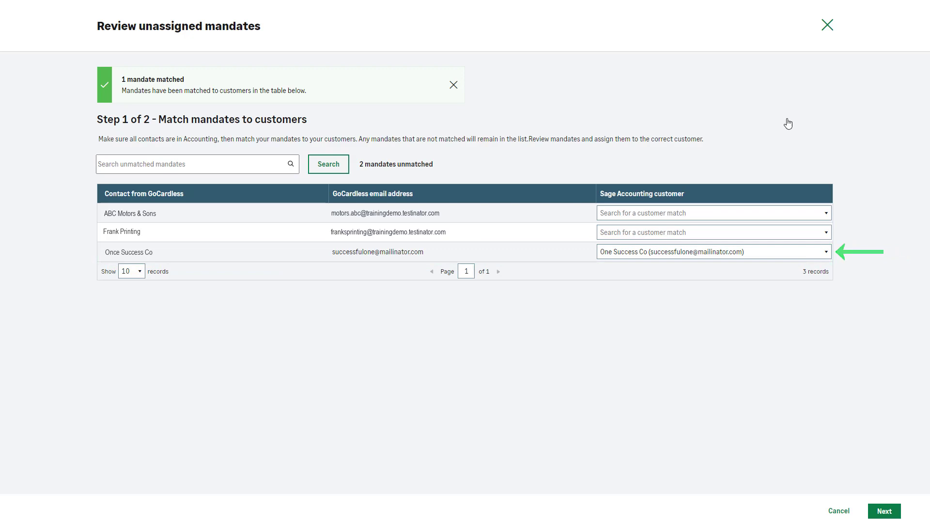
click(131, 271)
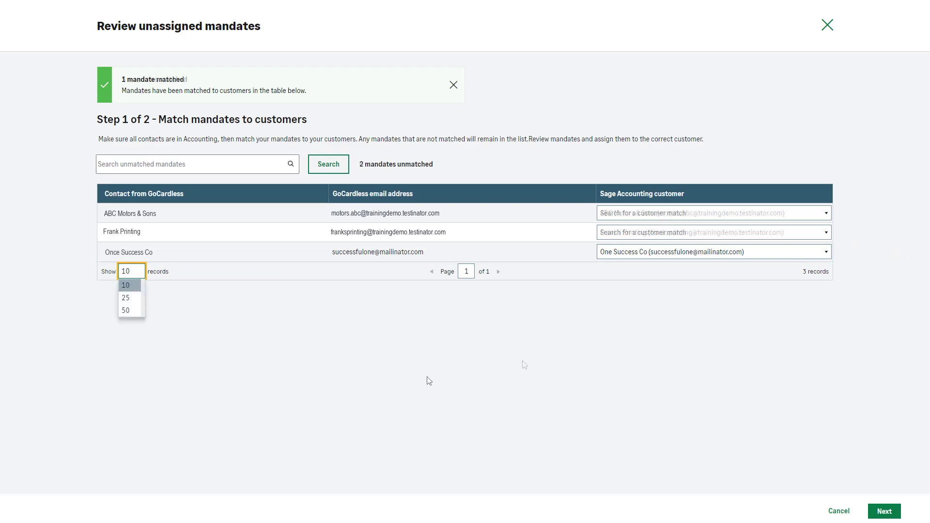
click(884, 511)
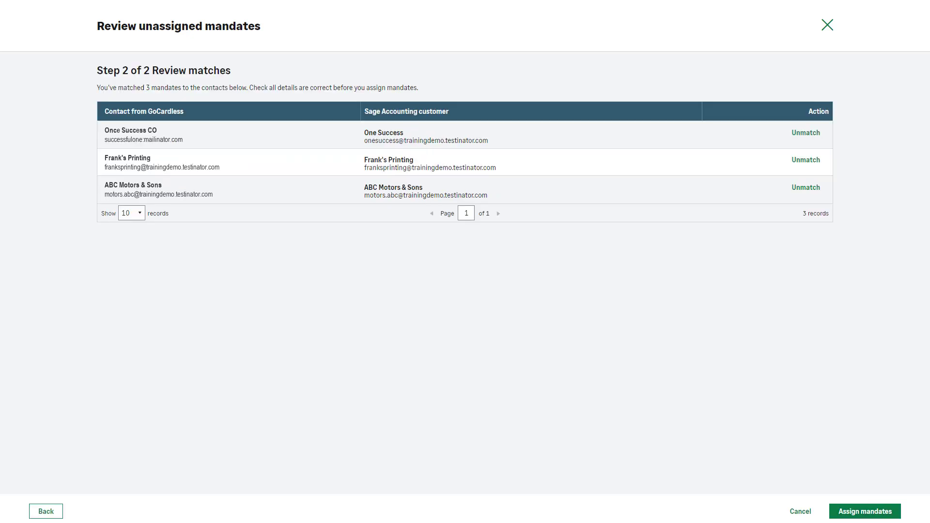
mouse_move(821, 427)
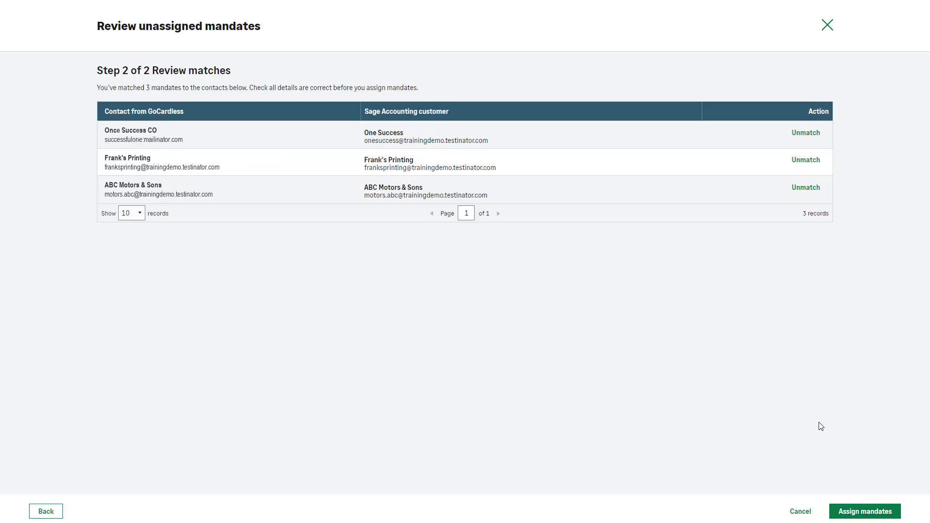
mouse_move(830, 436)
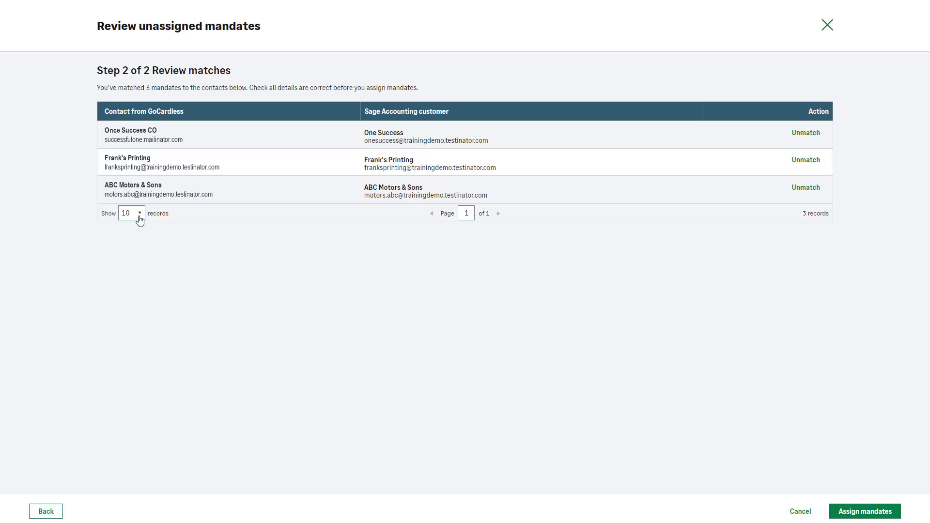
- Unmatch ABC Motors & Sons and assign the Frank Printing and One Success mandates
click(131, 213)
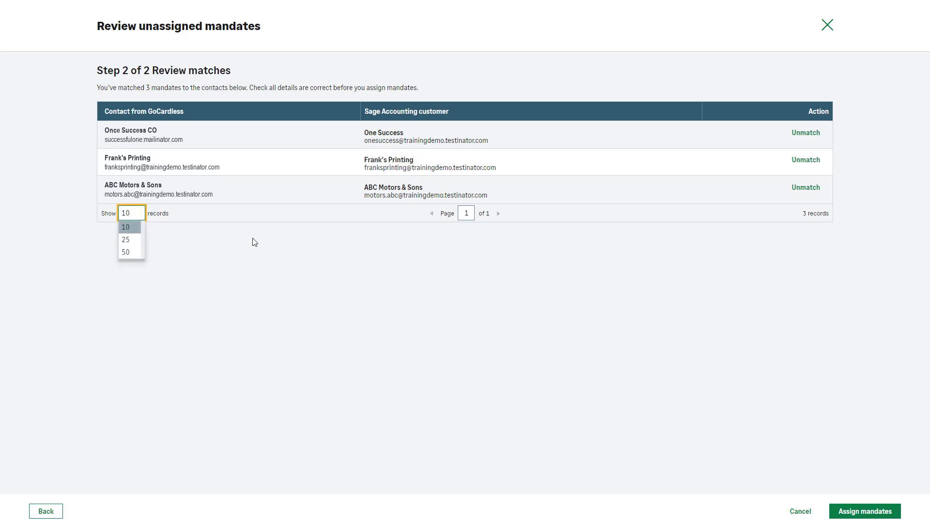
click(125, 227)
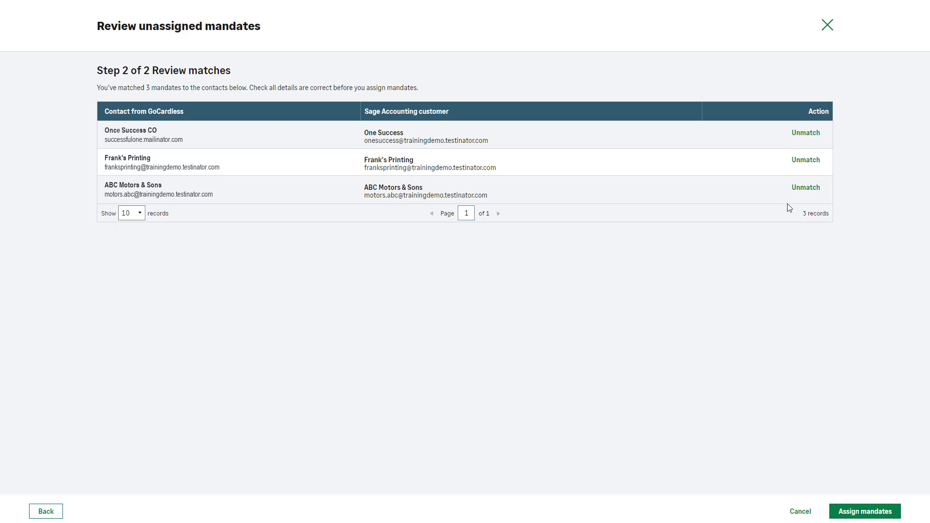
click(806, 187)
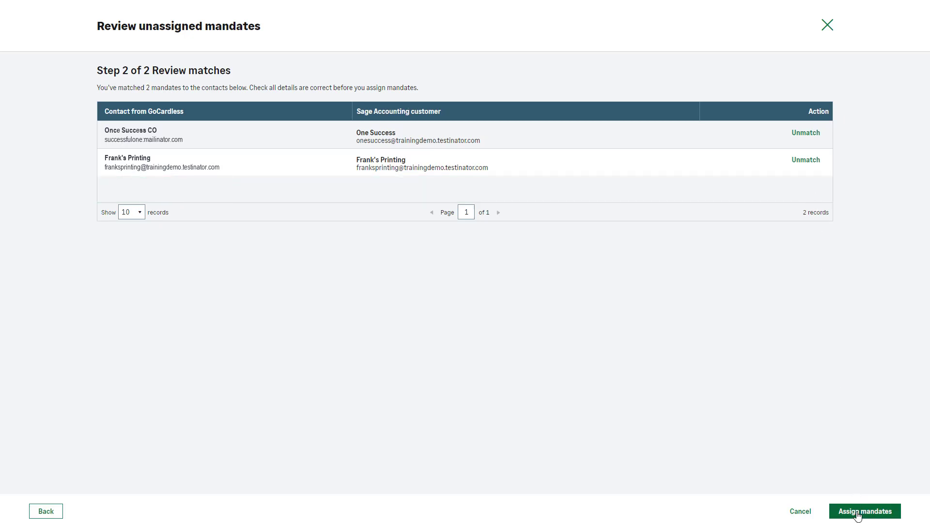
click(863, 512)
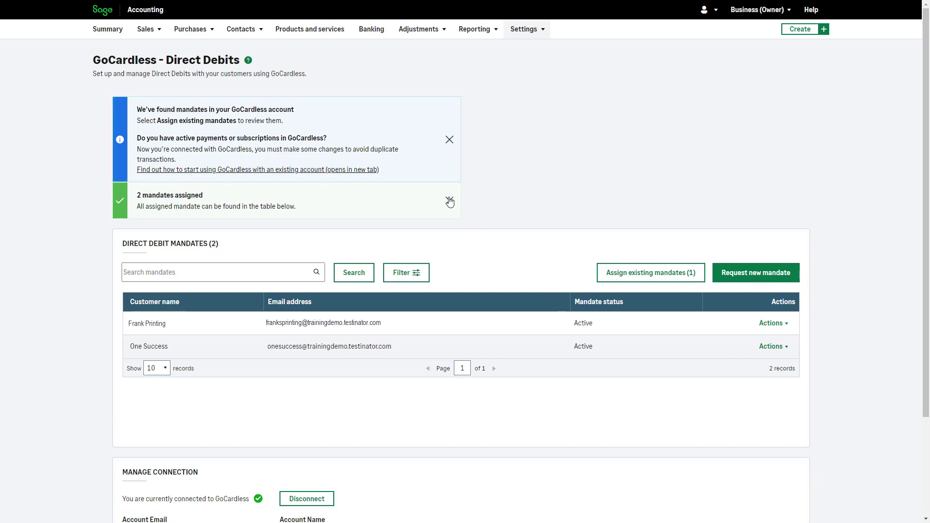
- Dismiss the found and assigned mandate notices and start a new mandate request
click(450, 139)
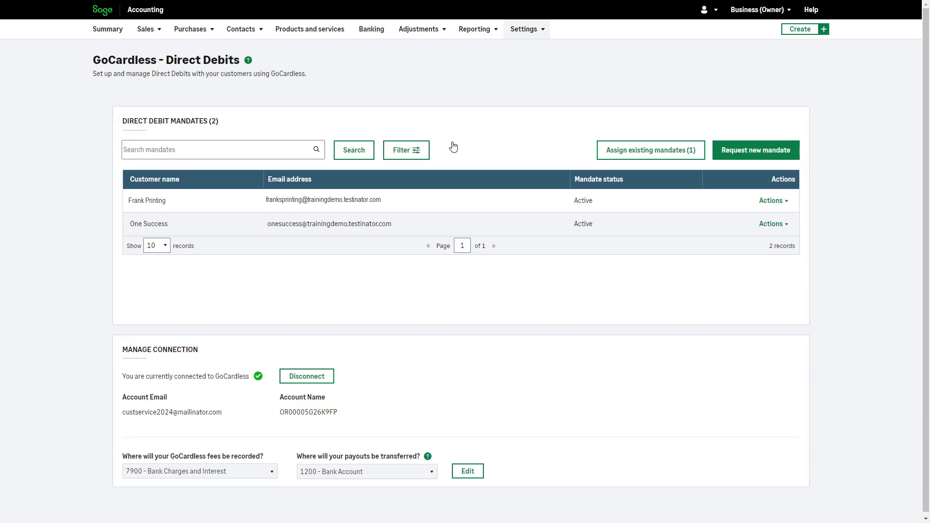
mouse_move(768, 153)
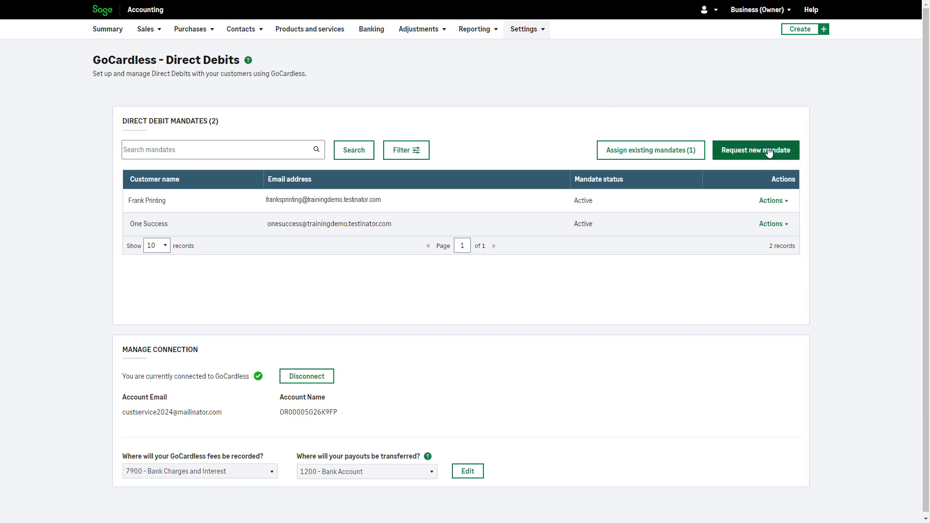
click(755, 149)
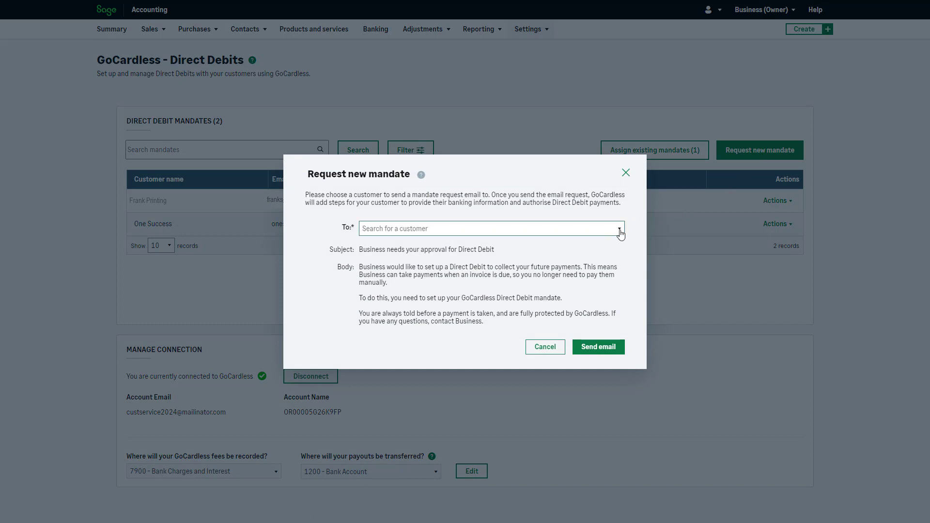
- Choose Cozy Cafe as recipient and send the Direct Debit mandate request email
click(490, 229)
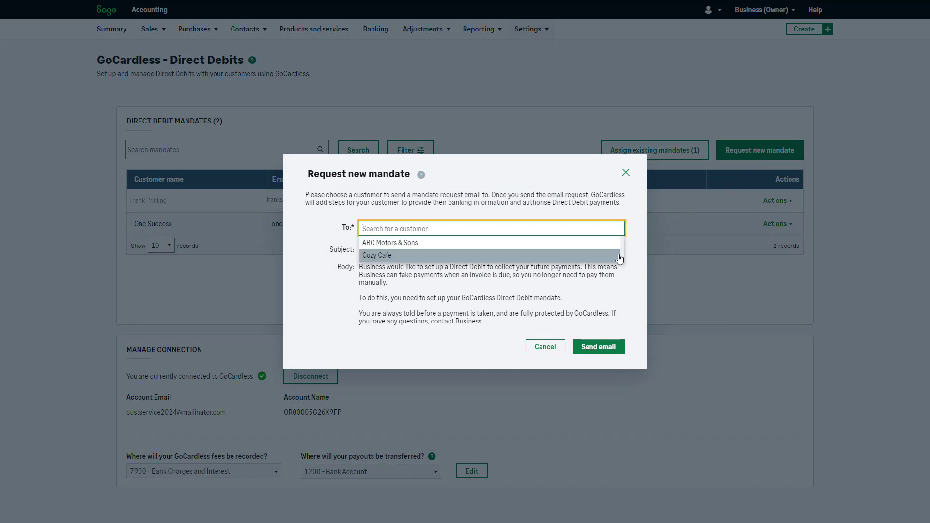
click(377, 255)
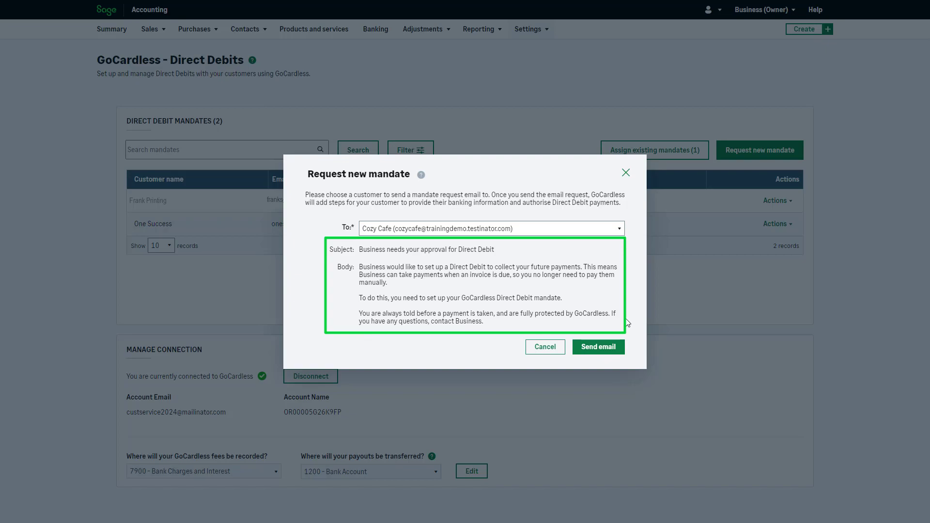
click(598, 347)
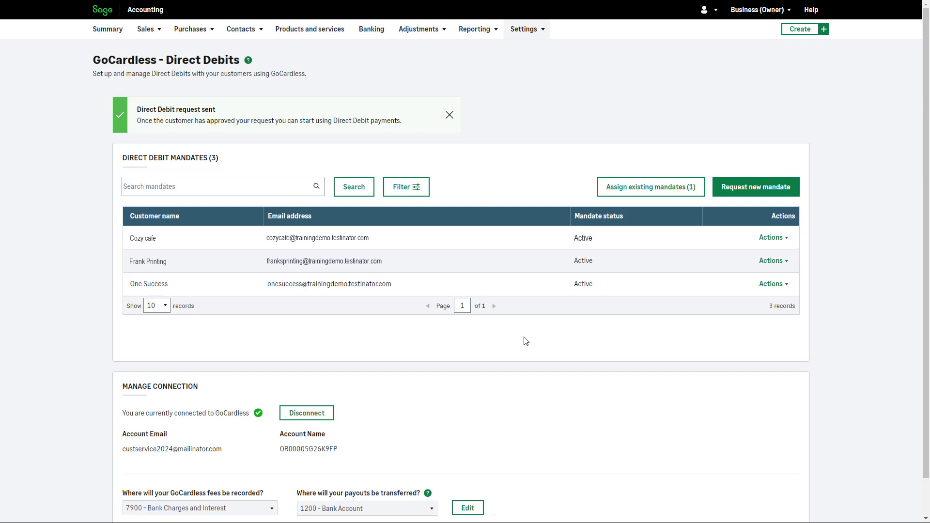
- Show the Actions dropdown for the One Success mandate with invoice, cancel and unassign options
click(770, 284)
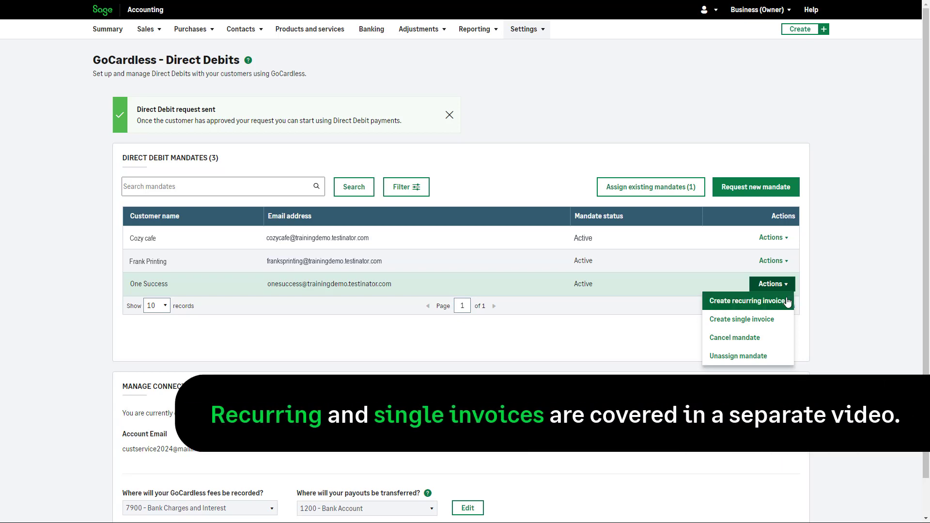
mouse_move(742, 319)
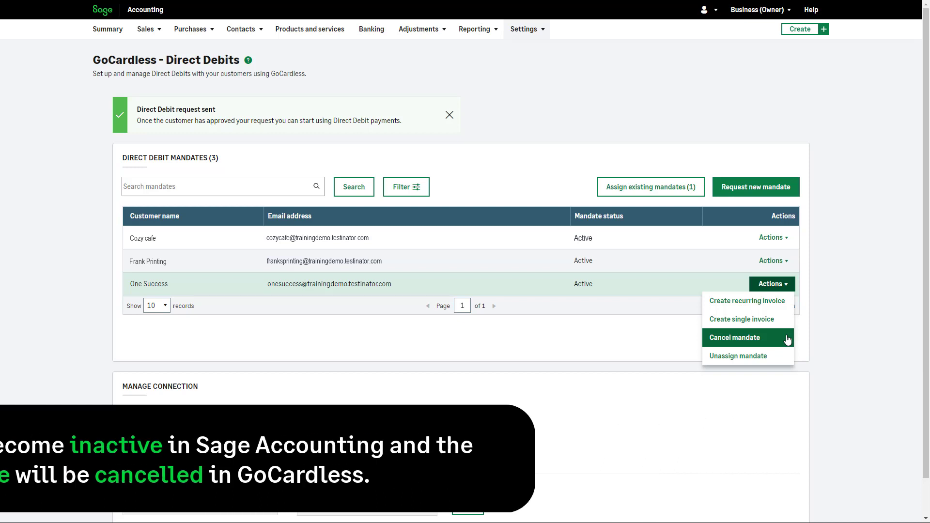
mouse_move(738, 356)
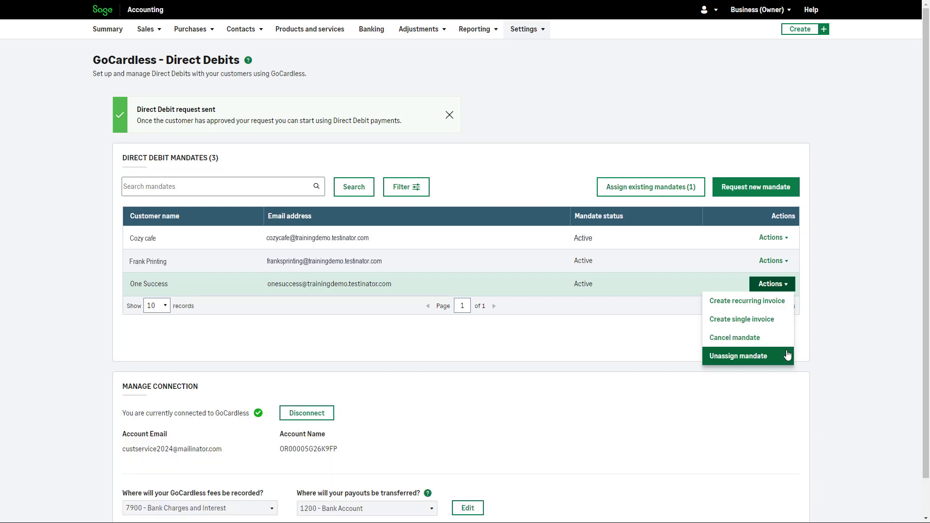